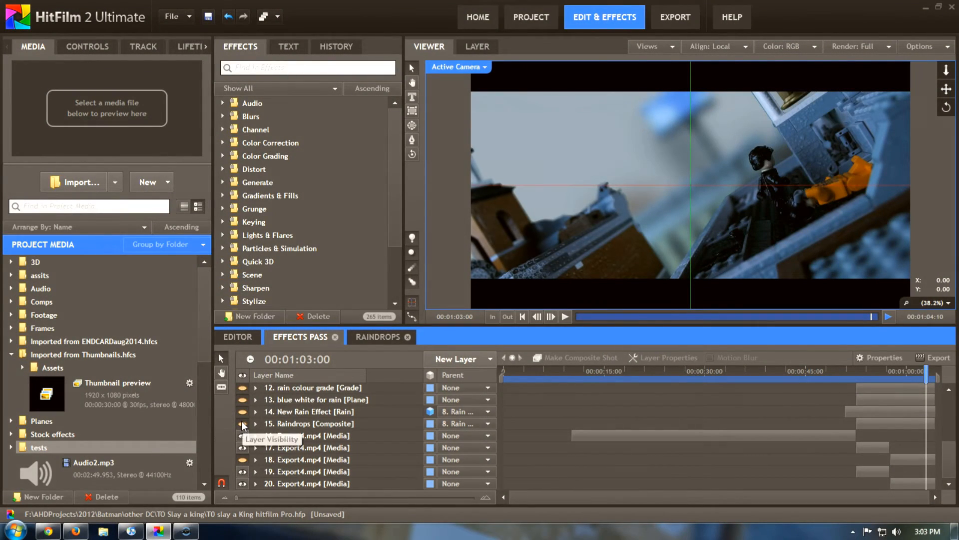
# Show the Raindrops composite layer, inspect its contents, then return to Effects Pass.
pyautogui.click(242, 423)
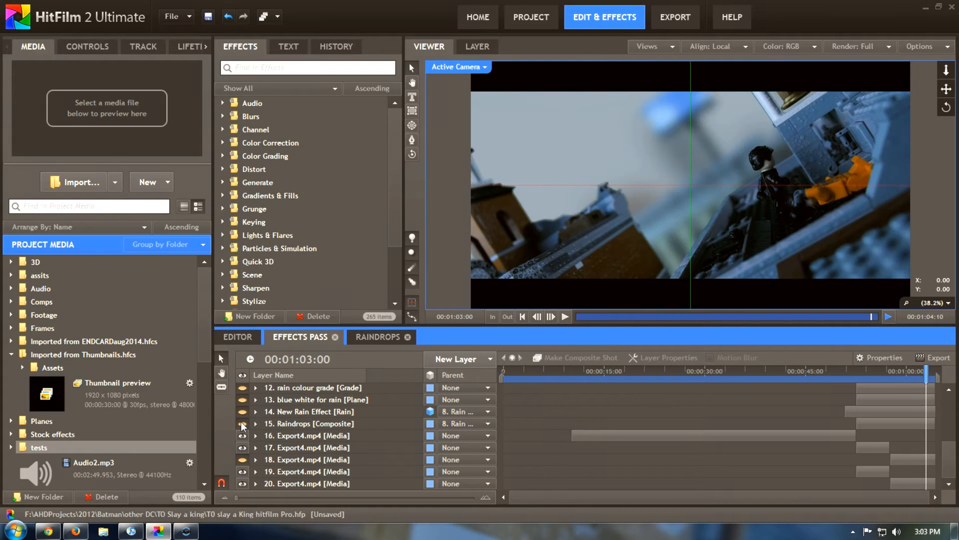
pyautogui.click(377, 337)
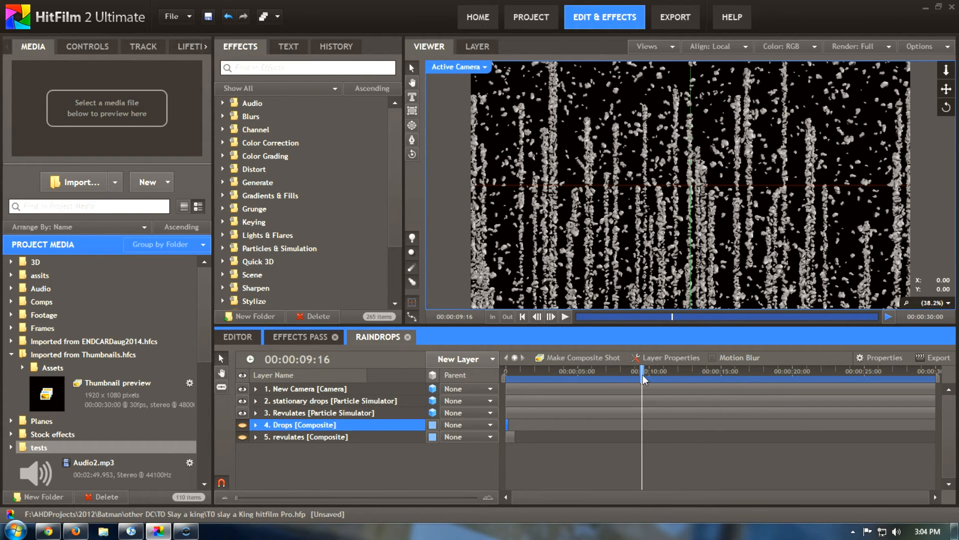
pyautogui.click(300, 336)
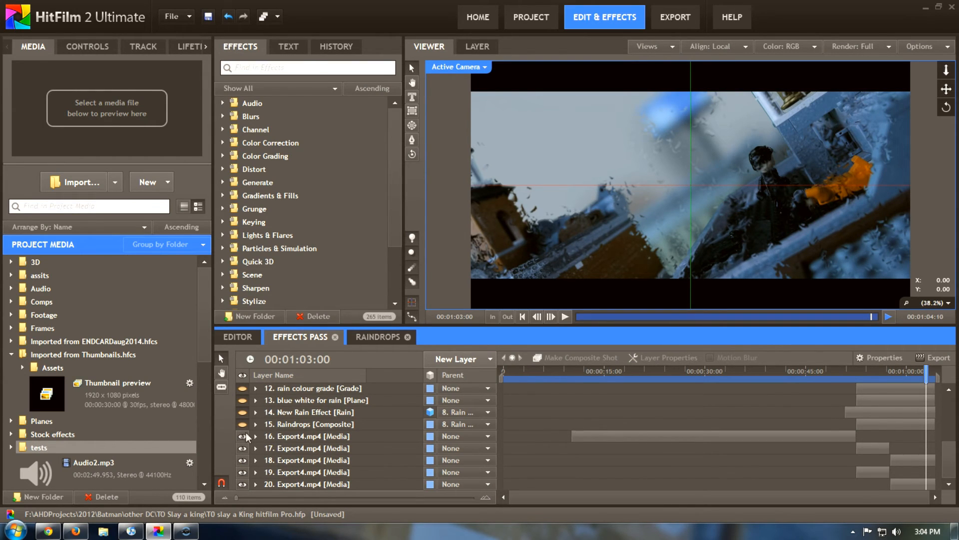
# Toggle the Raindrops layer's visibility eye in the Effects Pass timeline.
pyautogui.click(242, 412)
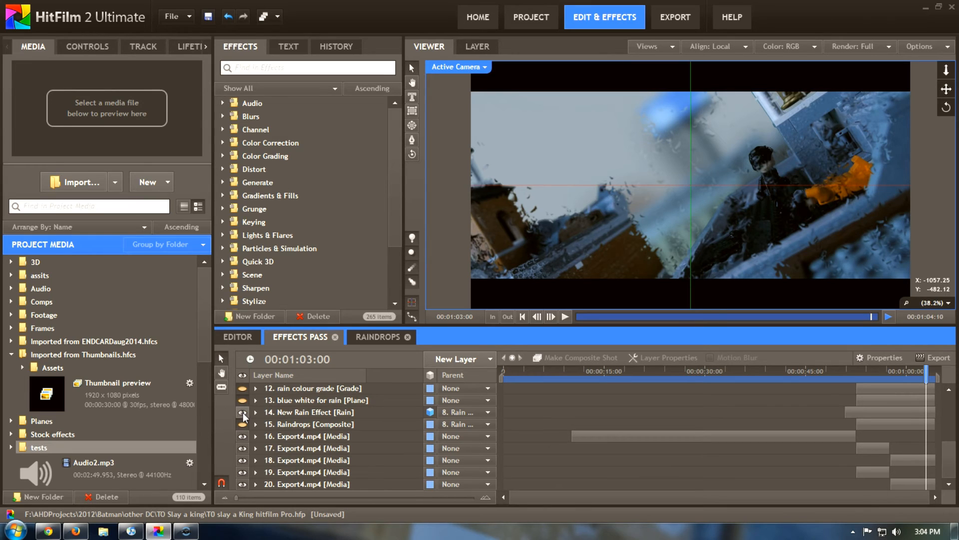